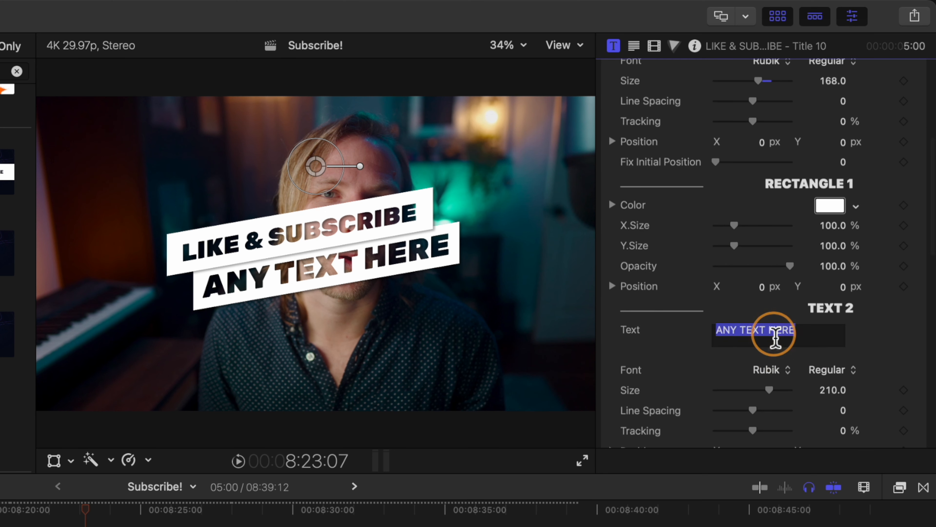
# Step: Set Text 2 to 'FOR MORE VIDEOS!' and pick orange for the Rectangle 1 banner colour
pyautogui.write('FOR MORE VIDEOS!')
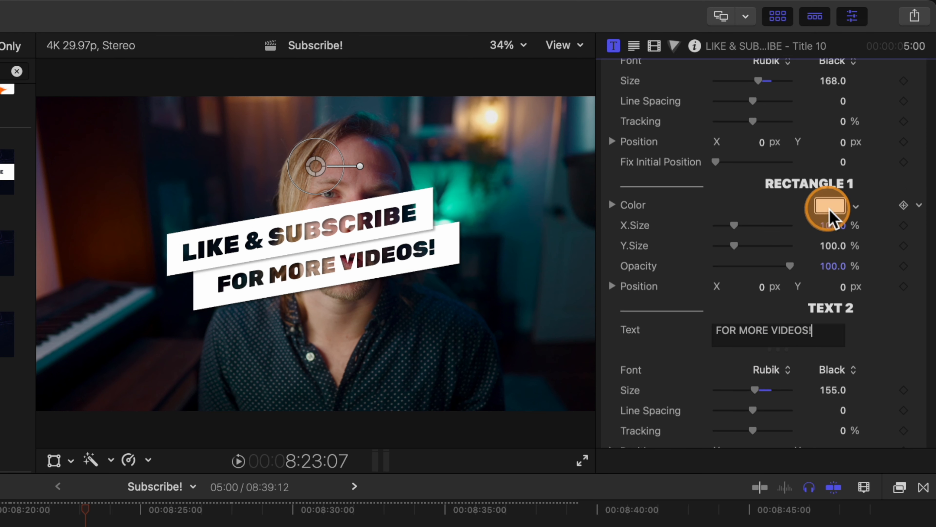
pyautogui.click(829, 206)
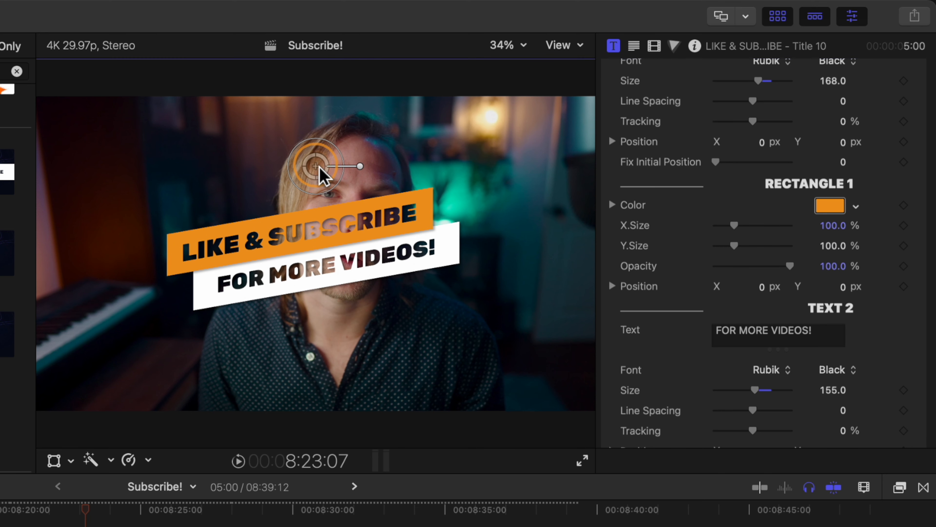
pyautogui.moveTo(314, 166); pyautogui.dragTo(224, 233)
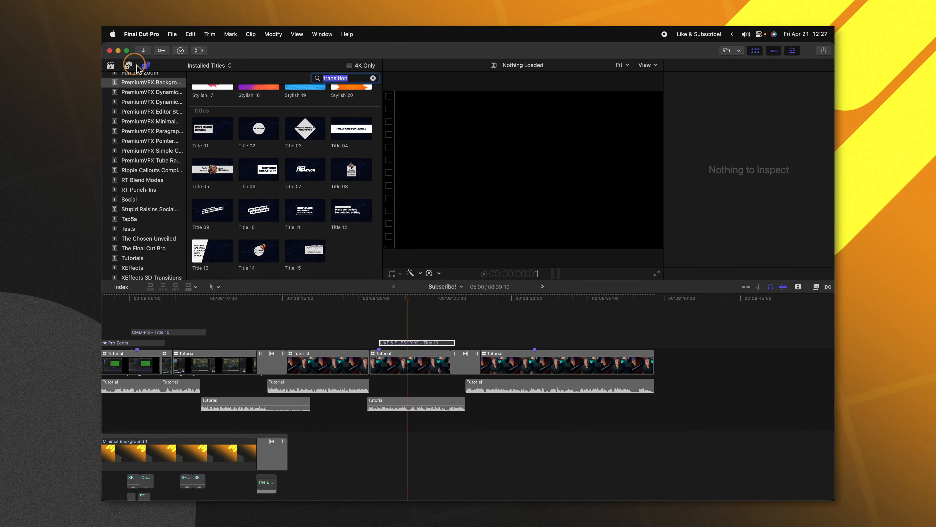
# Step: Switch the browser to Photos and Audio to reach the Sound Effects
pyautogui.click(125, 50)
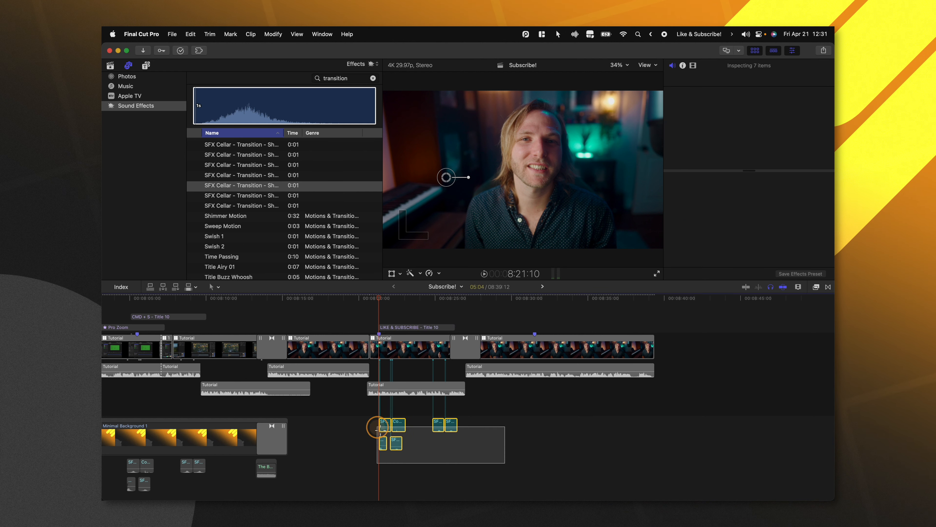
# Step: Select the title with its sound effect clips and copy them with Cmd+C
pyautogui.click(415, 327)
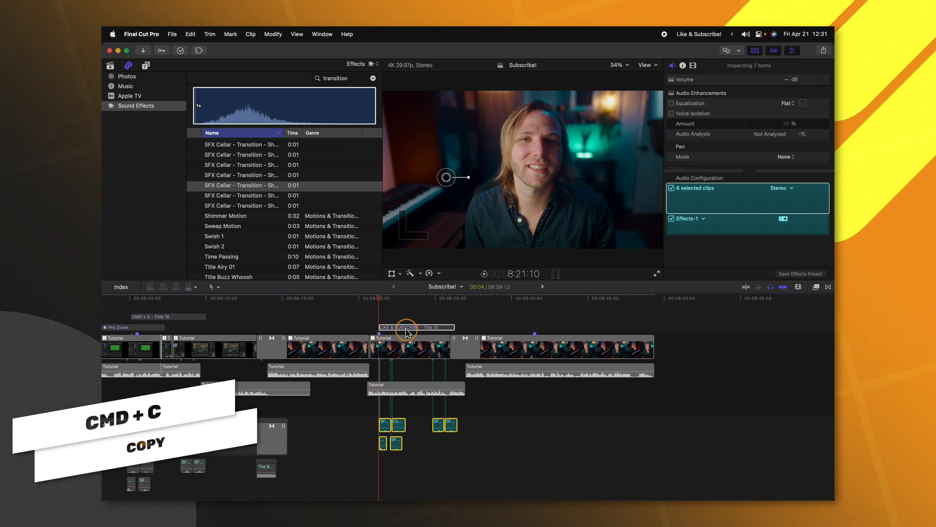
pyautogui.press('cmd+c')
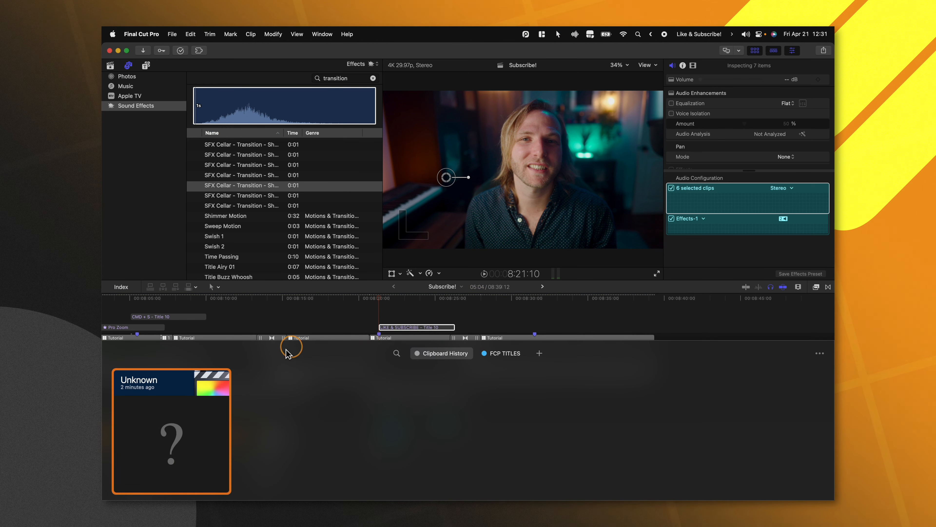
pyautogui.moveTo(696, 417)
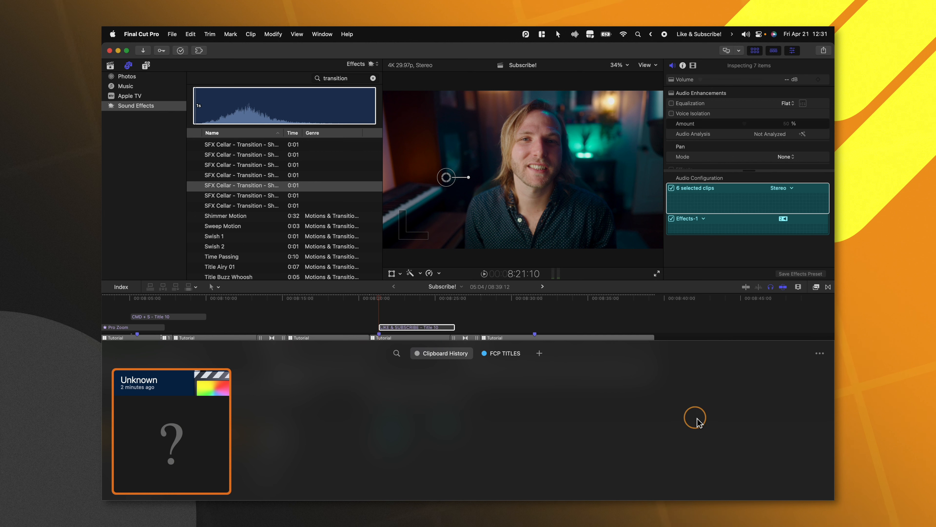
# Step: Show Paste's clipboard history holding the copied clips as an 'Unknown' item
pyautogui.press('cmd+shift+v')
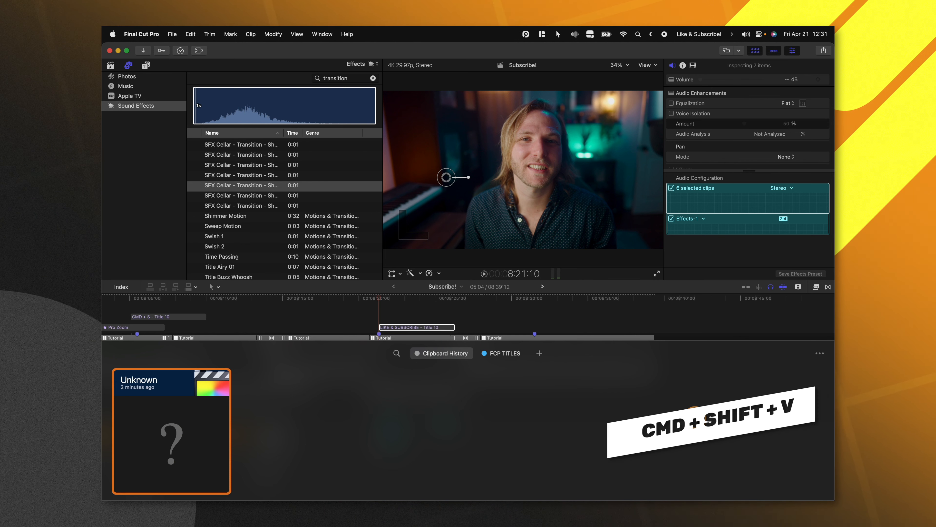
pyautogui.moveTo(157, 378)
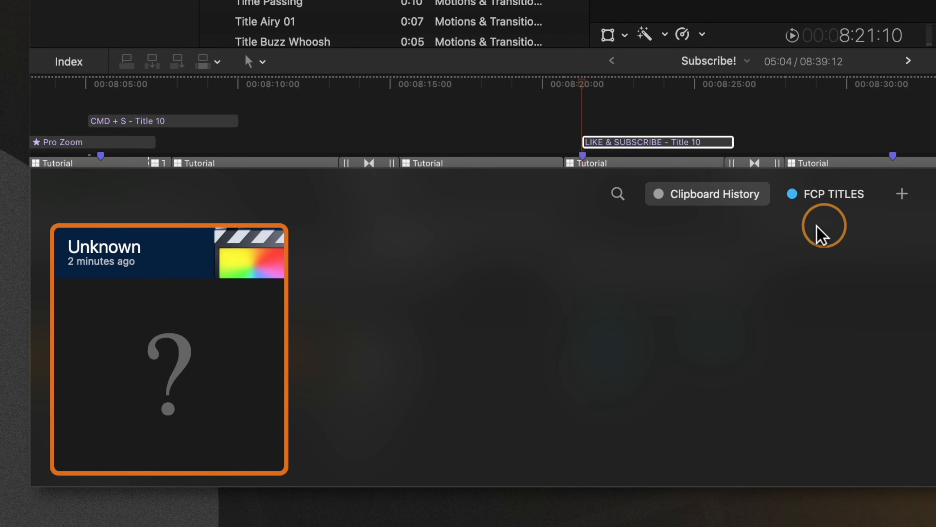
pyautogui.moveTo(406, 322)
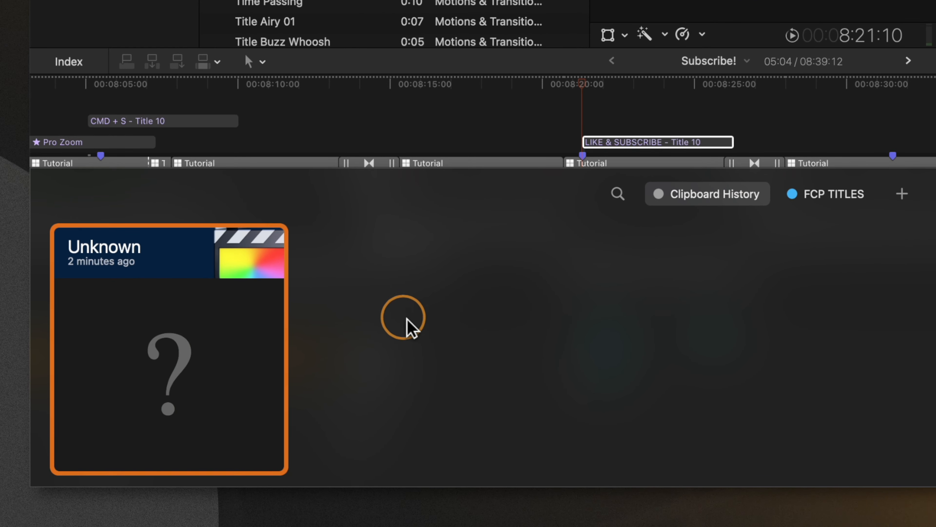
# Step: Bring up the context menu on the 'Unknown' clipboard item to rename it
pyautogui.rightClick(179, 335)
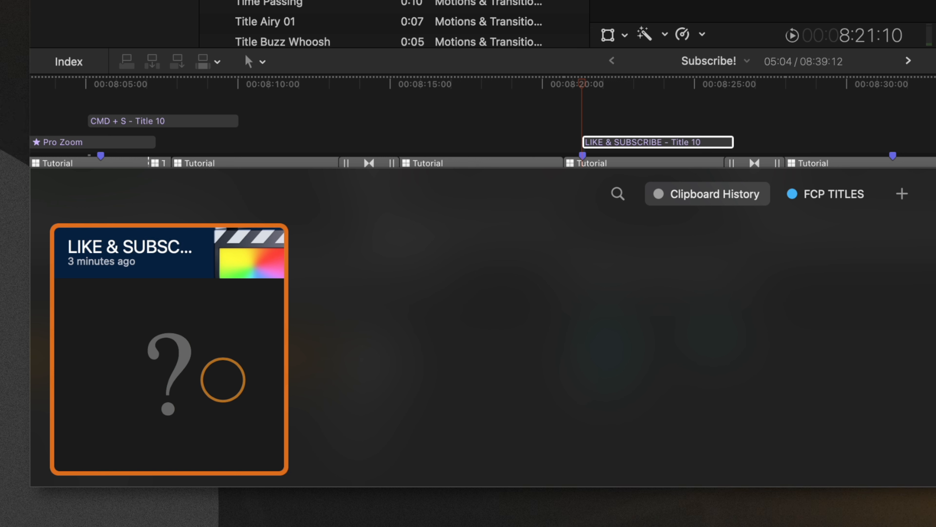
pyautogui.moveTo(226, 381)
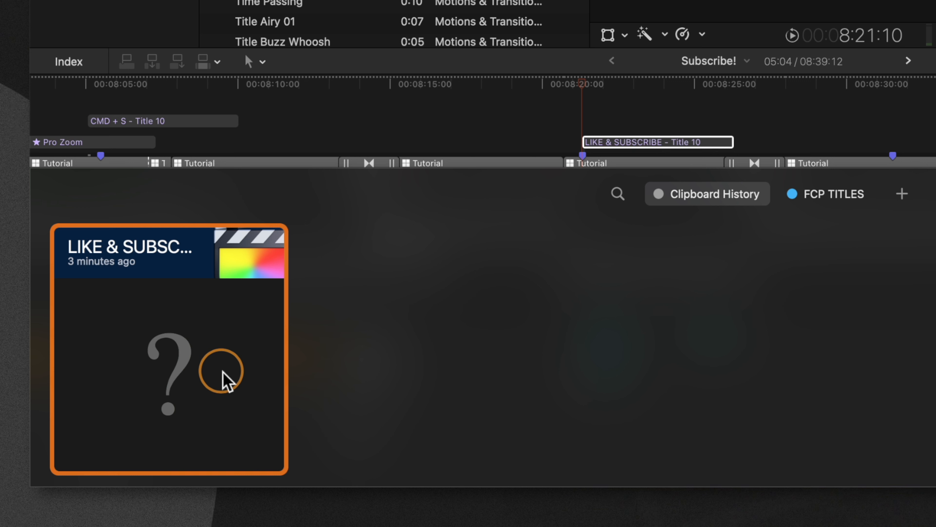
pyautogui.moveTo(706, 304)
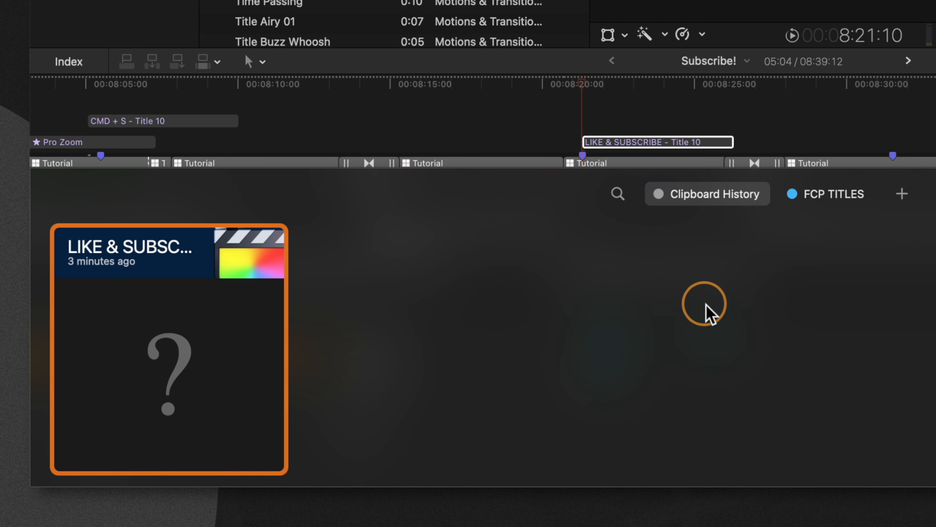
pyautogui.moveTo(824, 194)
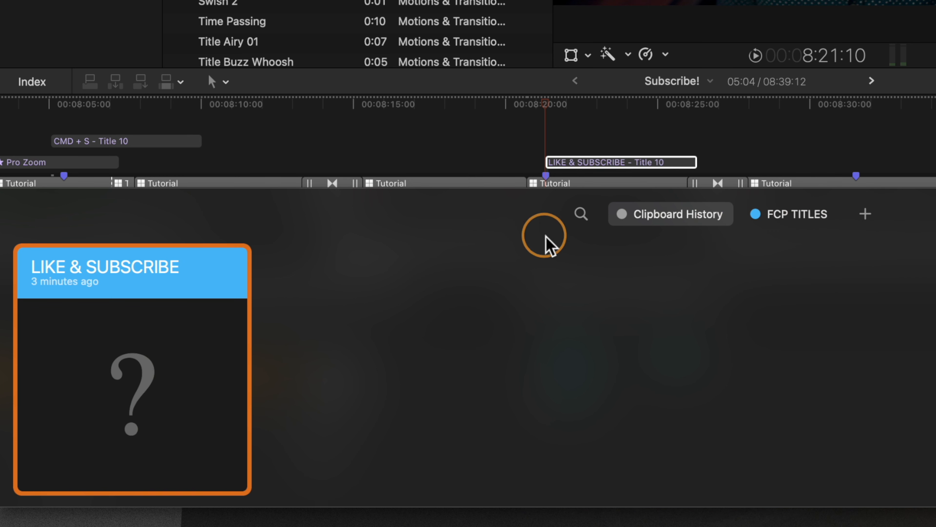
pyautogui.moveTo(127, 274)
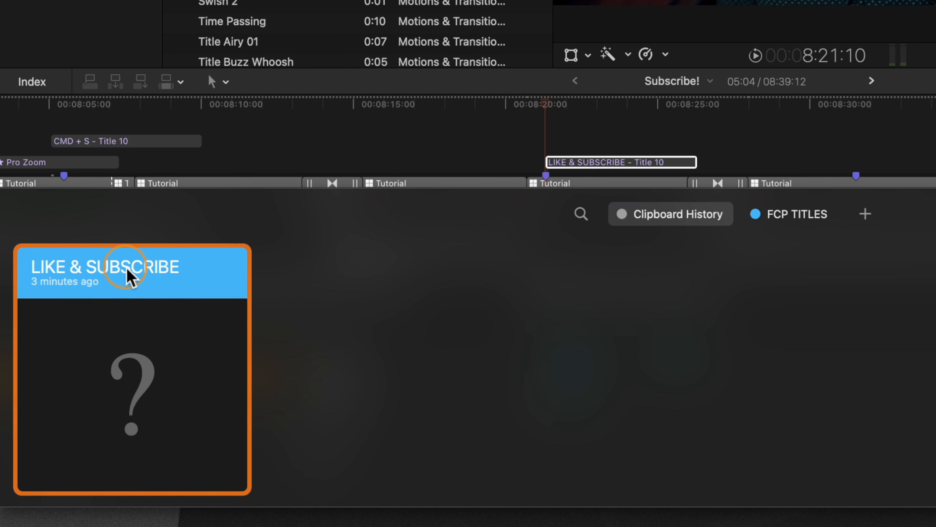
# Step: Select the saved LIKE & SUBSCRIBE item in the FCP TITLES pinboard
pyautogui.click(799, 213)
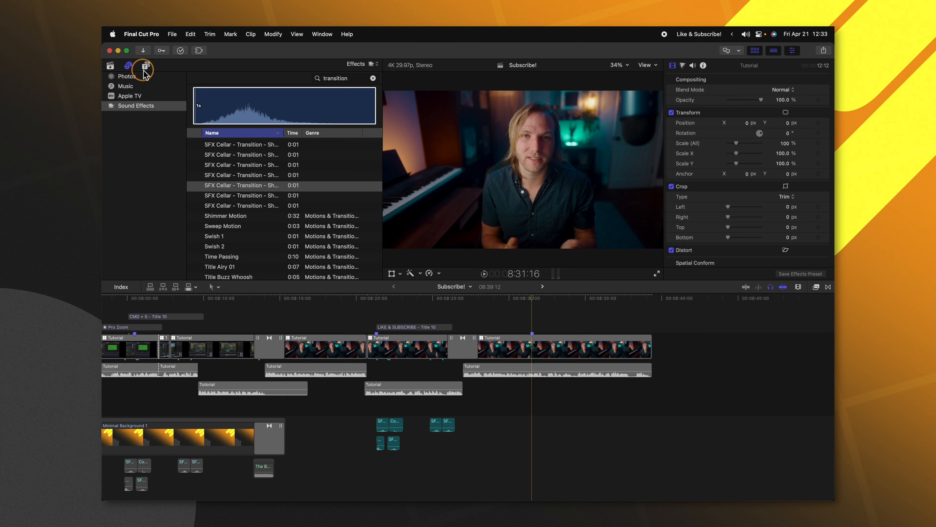
# Step: Place FCB's Pro Zoom title on the timeline, adjust Build In and Sharpen, and copy it
pyautogui.click(146, 65)
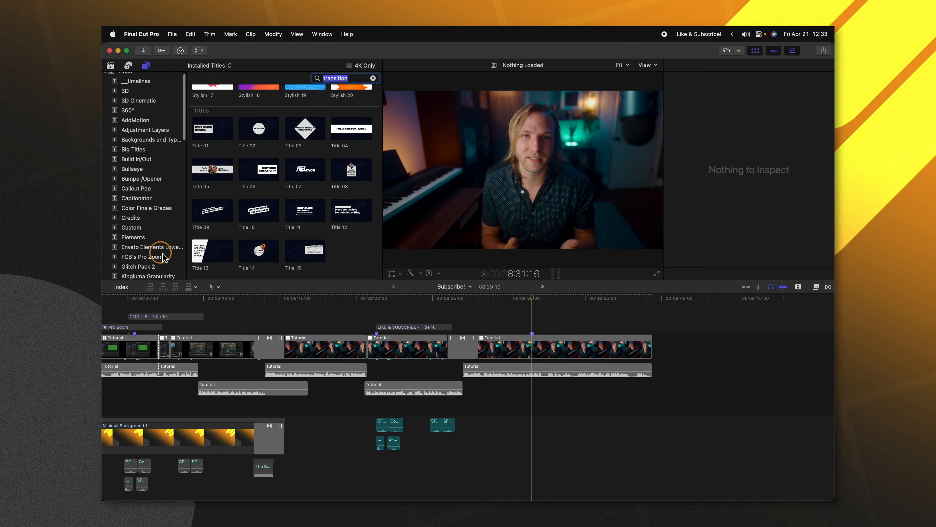
pyautogui.click(142, 257)
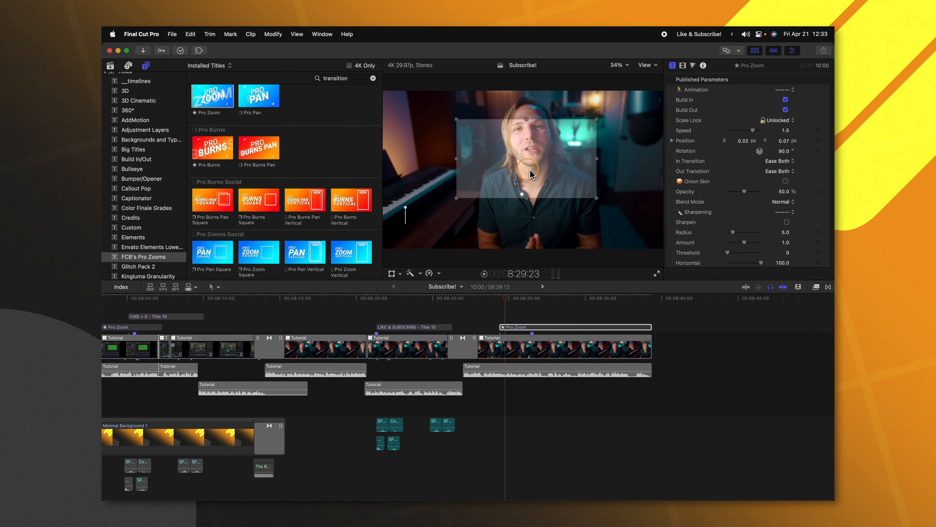
pyautogui.click(556, 298)
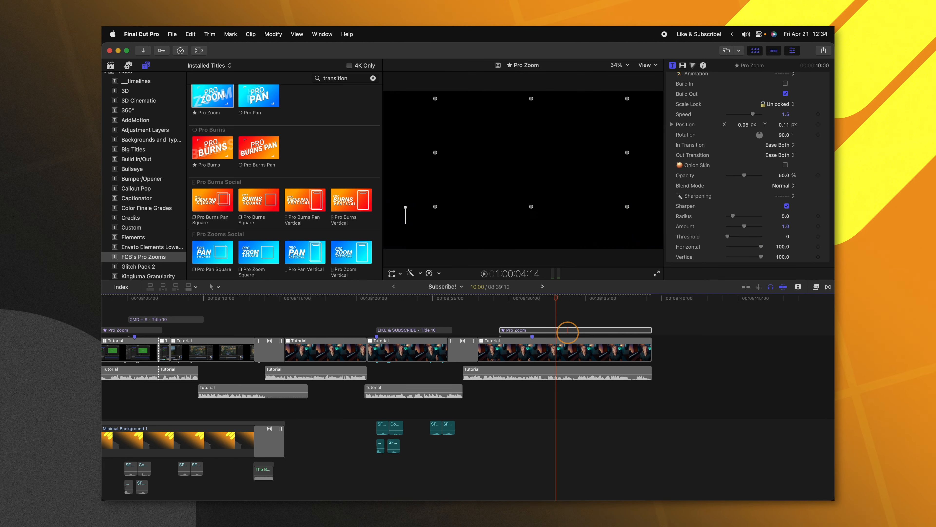
pyautogui.press('cmd+c')
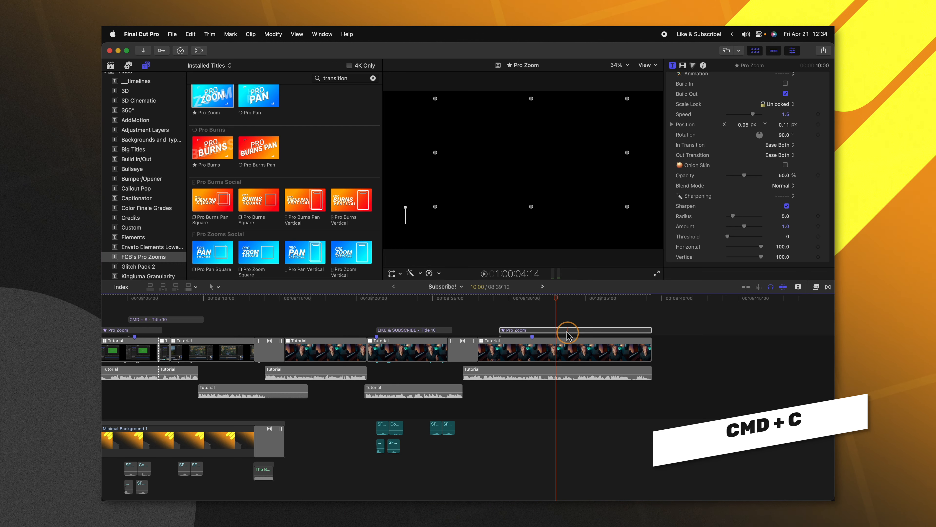
pyautogui.press('cmd+c')
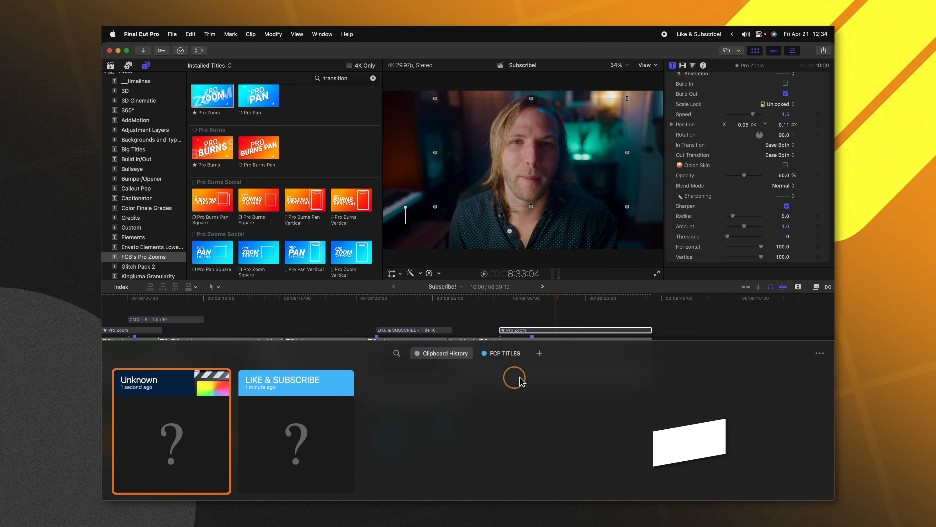
# Step: Create a new Paste pinboard and rename it 'Zooms' via its context menu
pyautogui.click(538, 353)
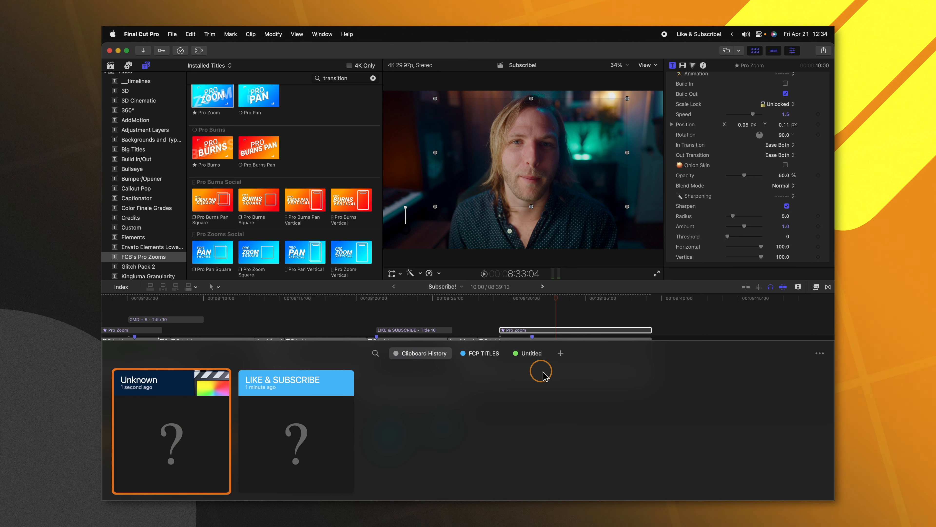
pyautogui.rightClick(530, 353)
pyautogui.write('Zooms')
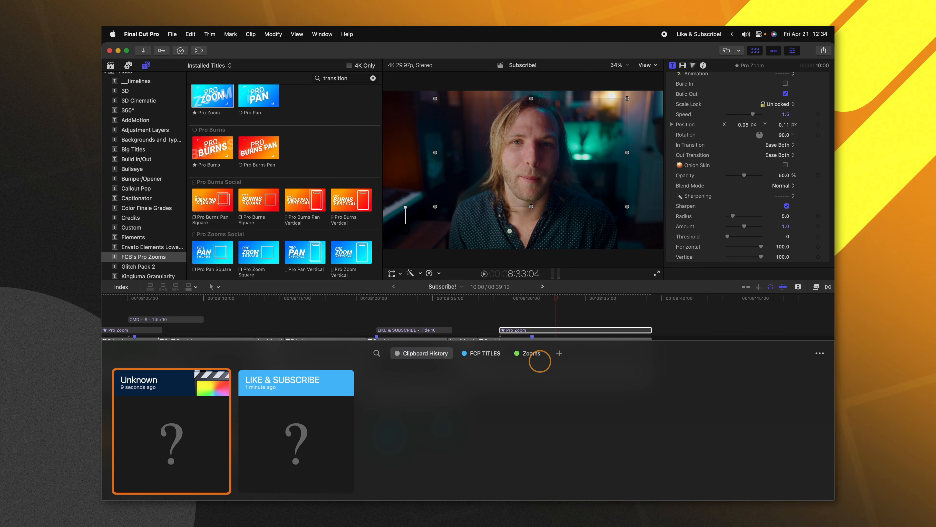
pyautogui.moveTo(205, 439)
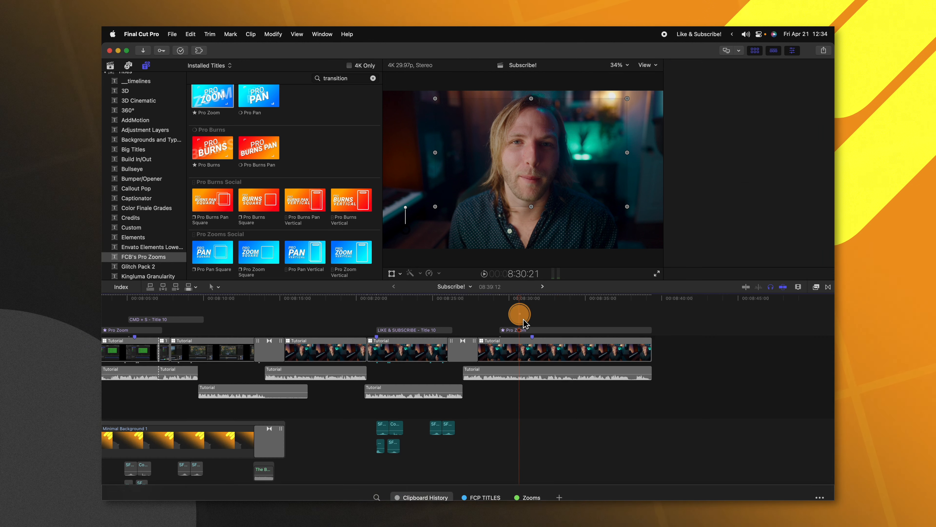
pyautogui.click(519, 313)
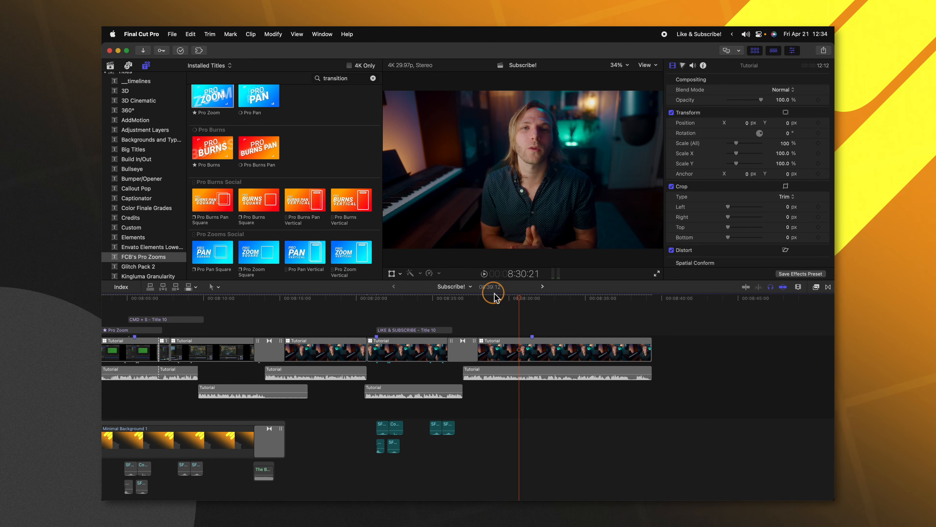